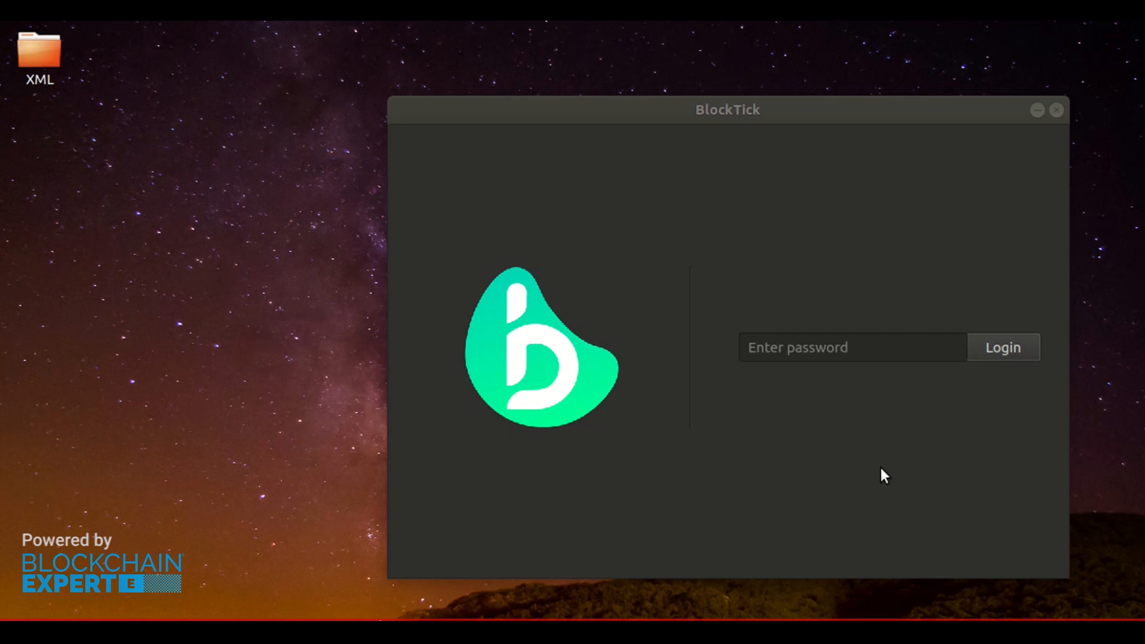
{"action": "mouse_move", "coordinate": [797, 332]}
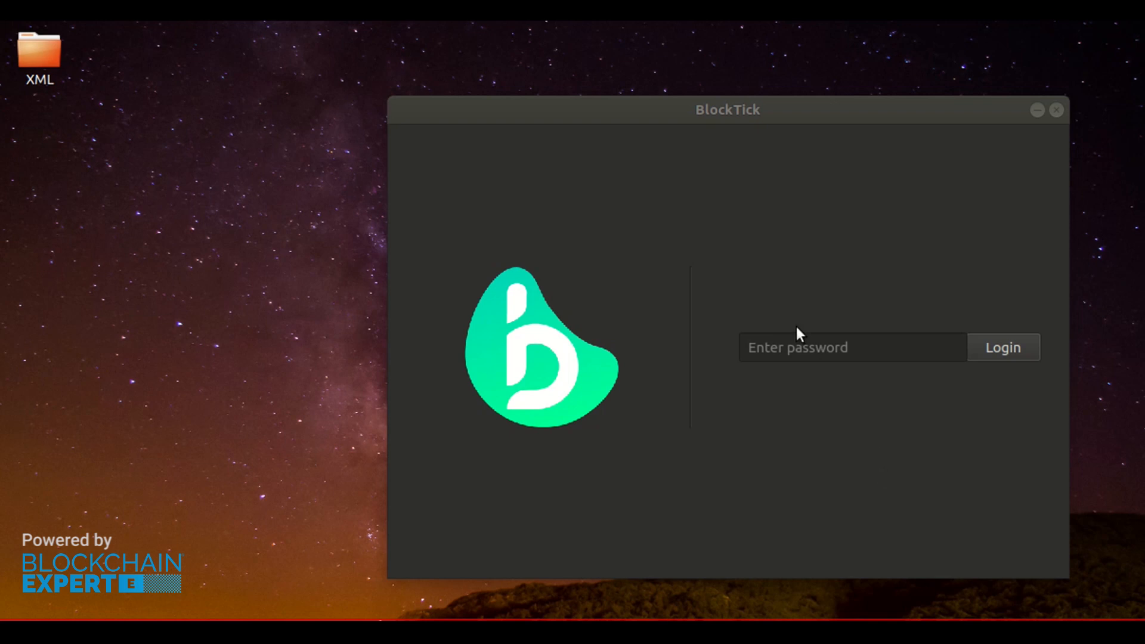
- Enter the masked application password on the BlockTick login screen
{"action": "left_click", "coordinate": [851, 347]}
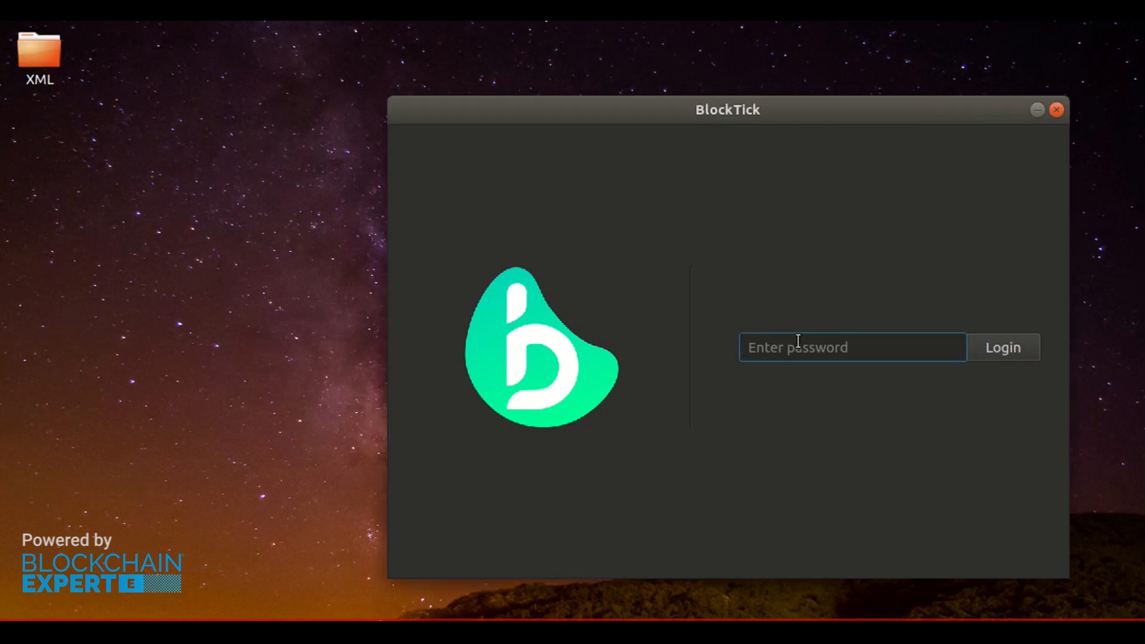
{"action": "type", "text": "•••••"}
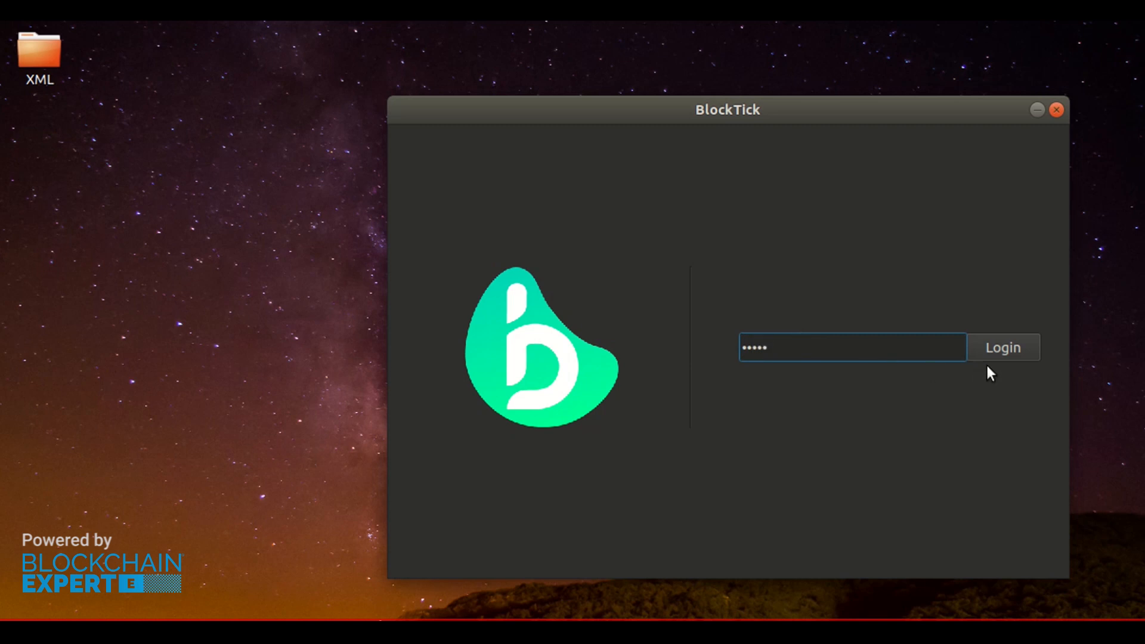
- Log in and review the Wallet and Issue section descriptions on the dashboard
{"action": "left_click", "coordinate": [1002, 347]}
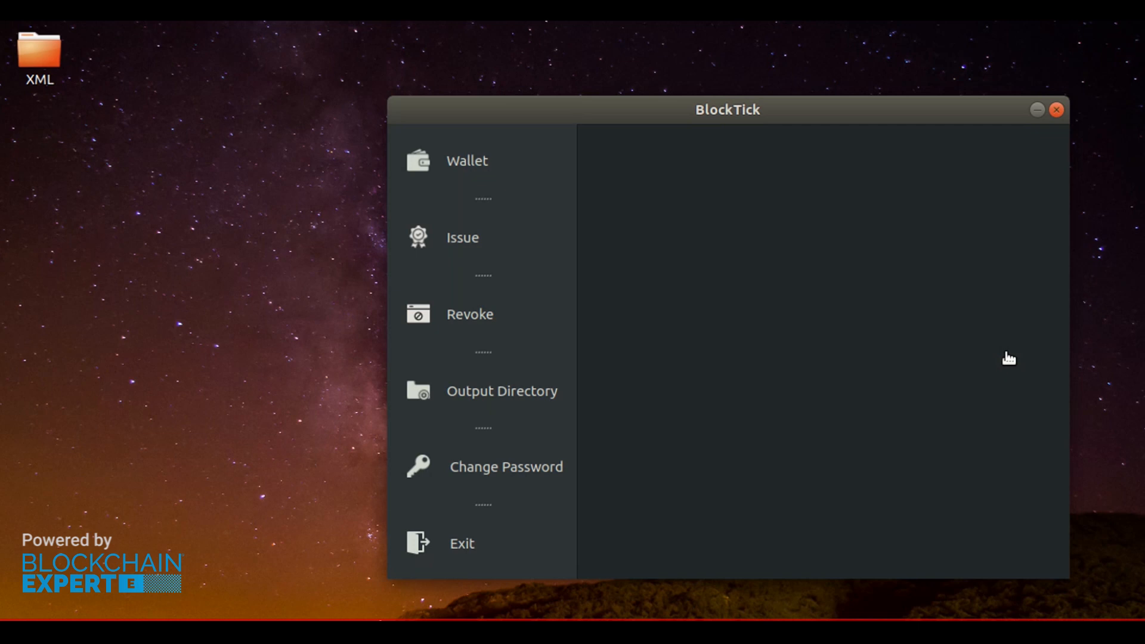
{"action": "mouse_move", "coordinate": [1008, 359]}
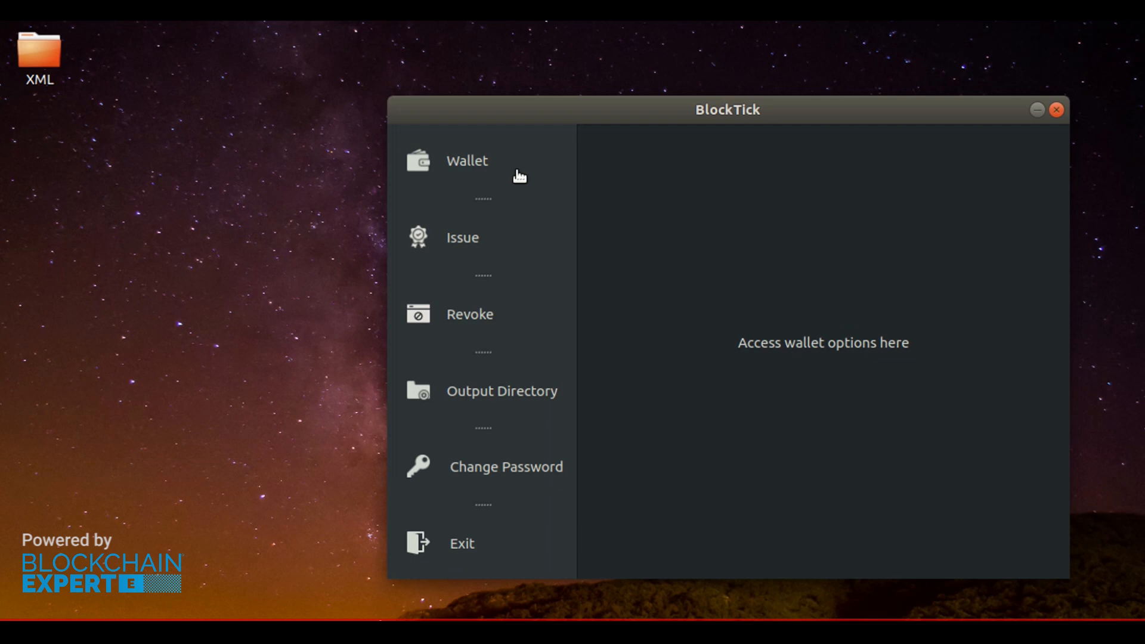
{"action": "left_click", "coordinate": [463, 237]}
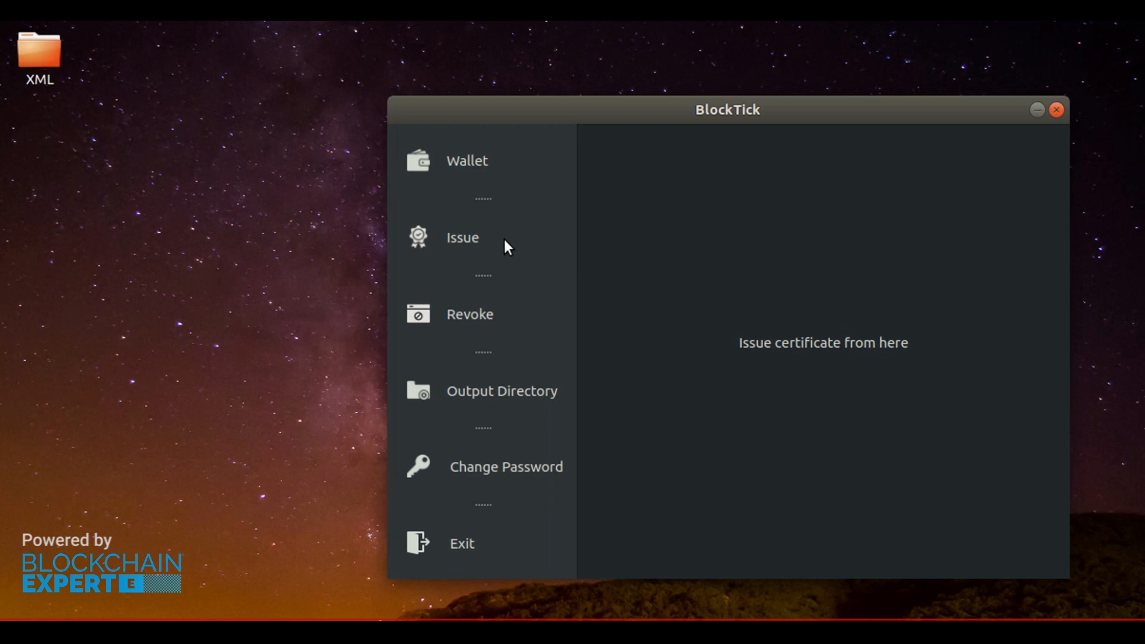
{"action": "left_click", "coordinate": [470, 314]}
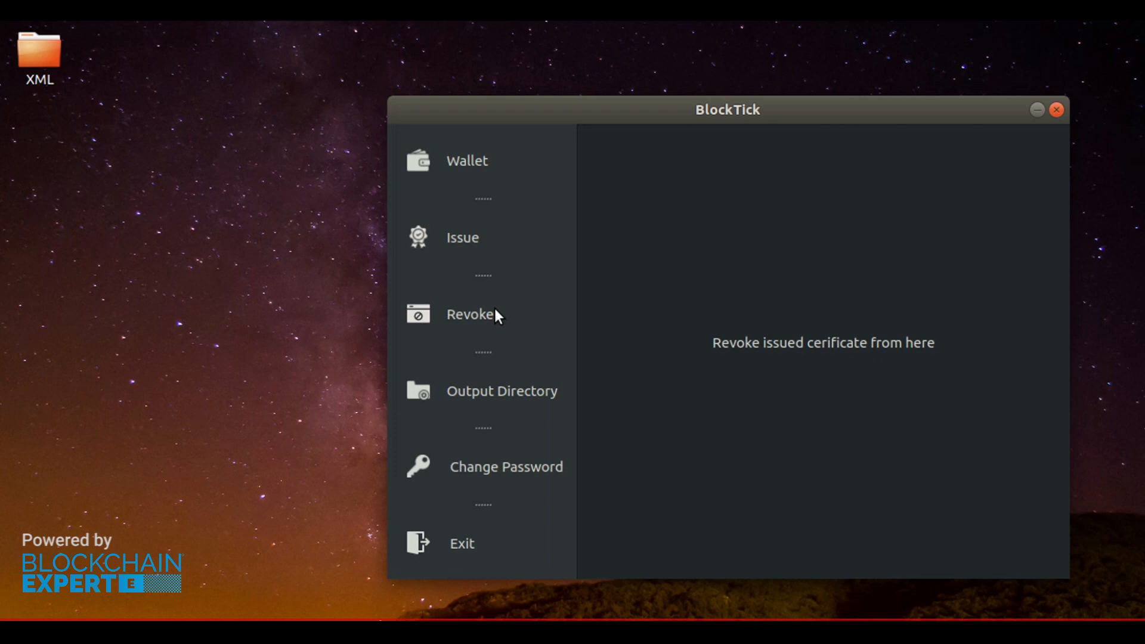
- Review the Revoke, Output Directory and Change Password section descriptions
{"action": "left_click", "coordinate": [502, 391]}
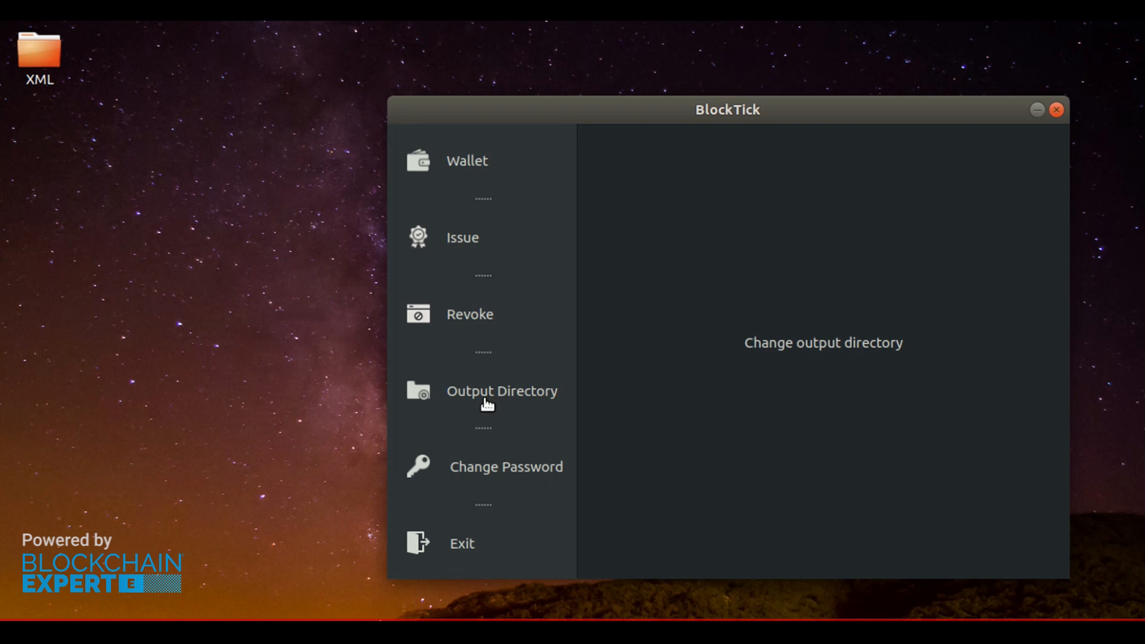
{"action": "left_click", "coordinate": [506, 466]}
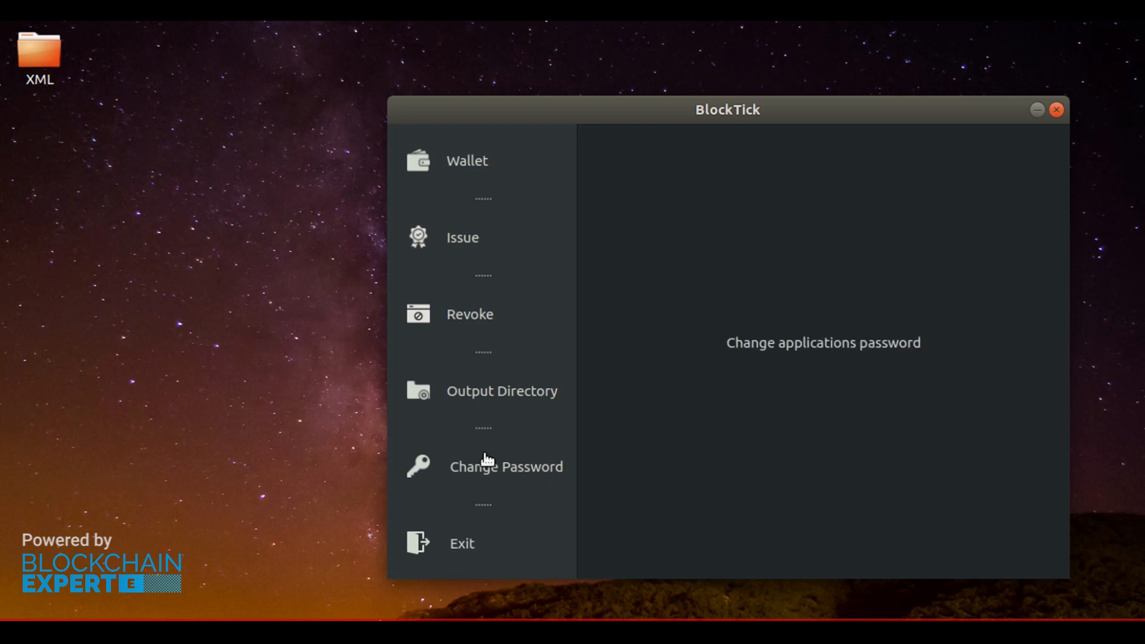
{"action": "mouse_move", "coordinate": [486, 477]}
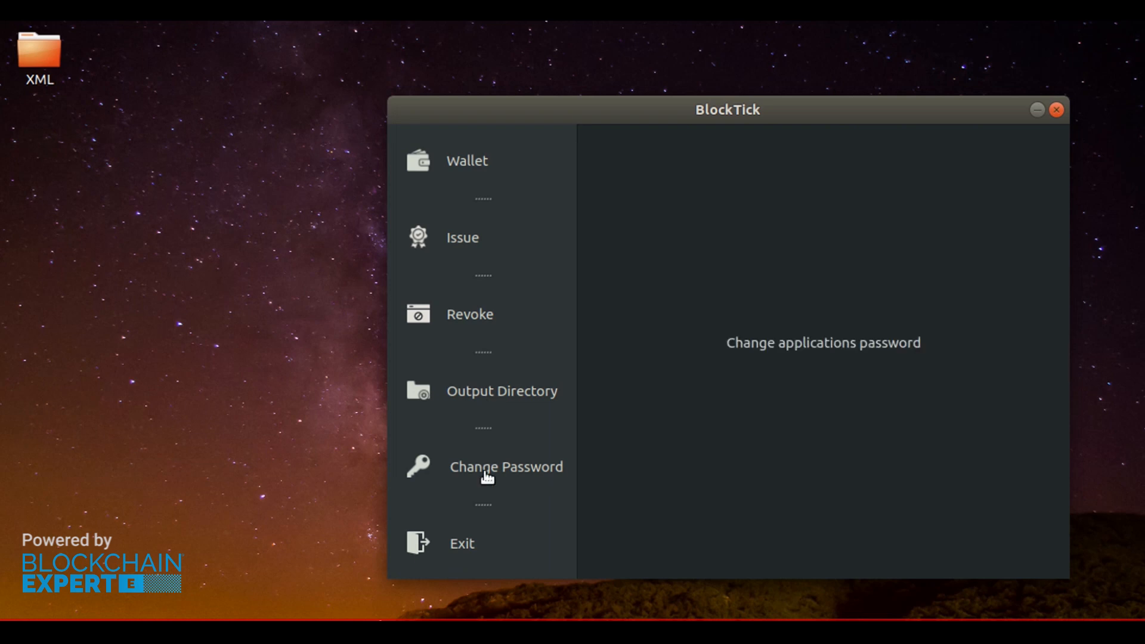
{"action": "left_click", "coordinate": [462, 544]}
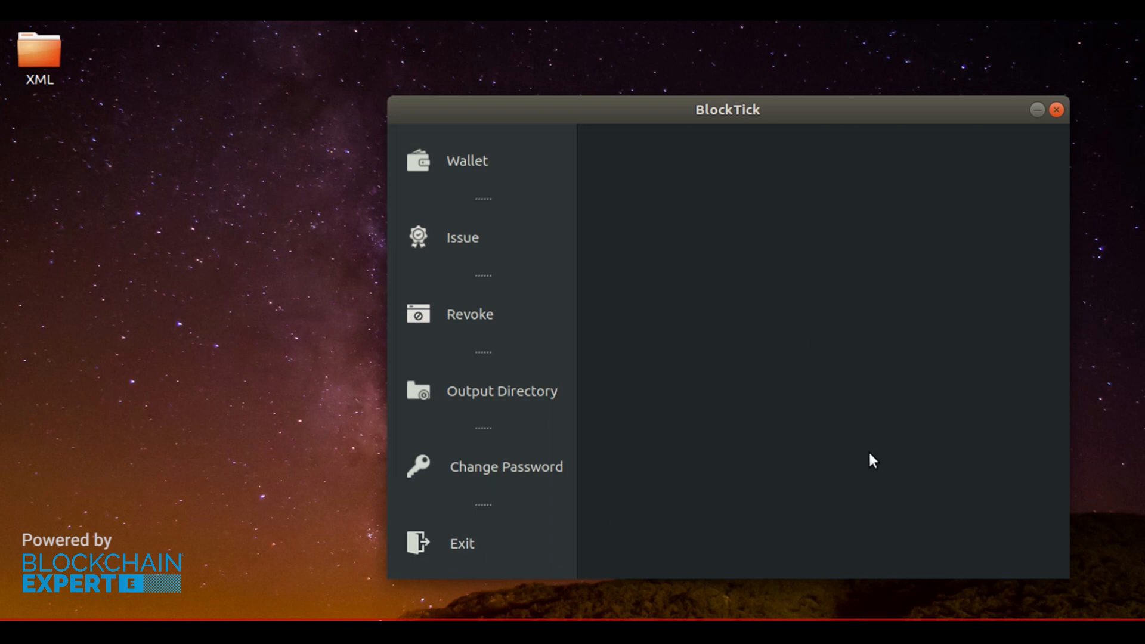
{"action": "mouse_move", "coordinate": [874, 458]}
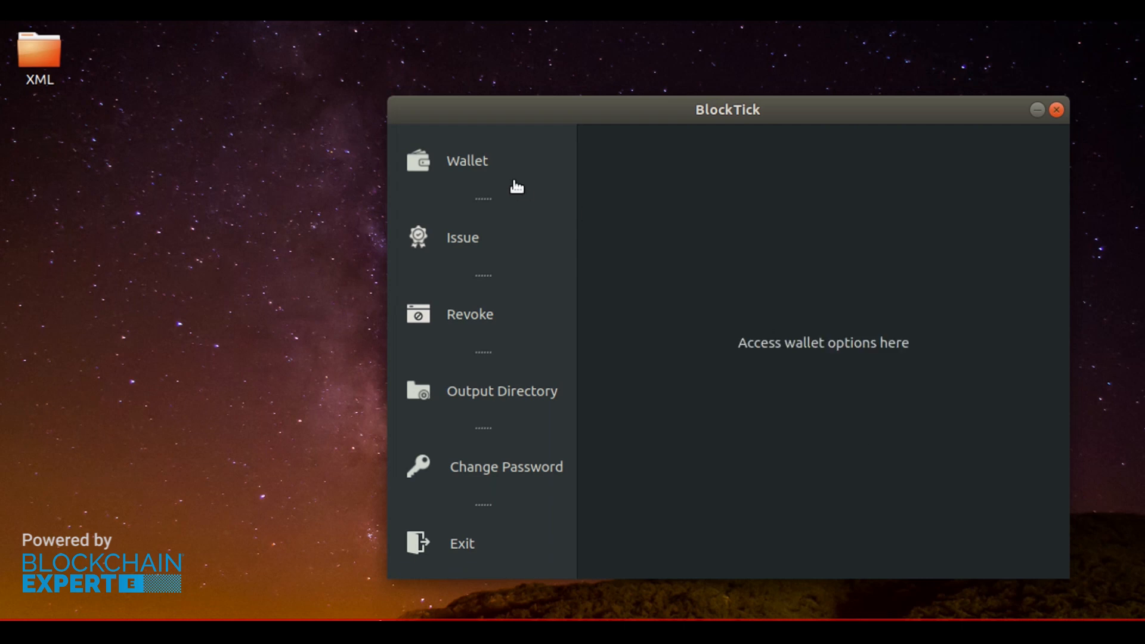
- Unlock the wallet by entering its password from the Wallet page
{"action": "left_click", "coordinate": [466, 160]}
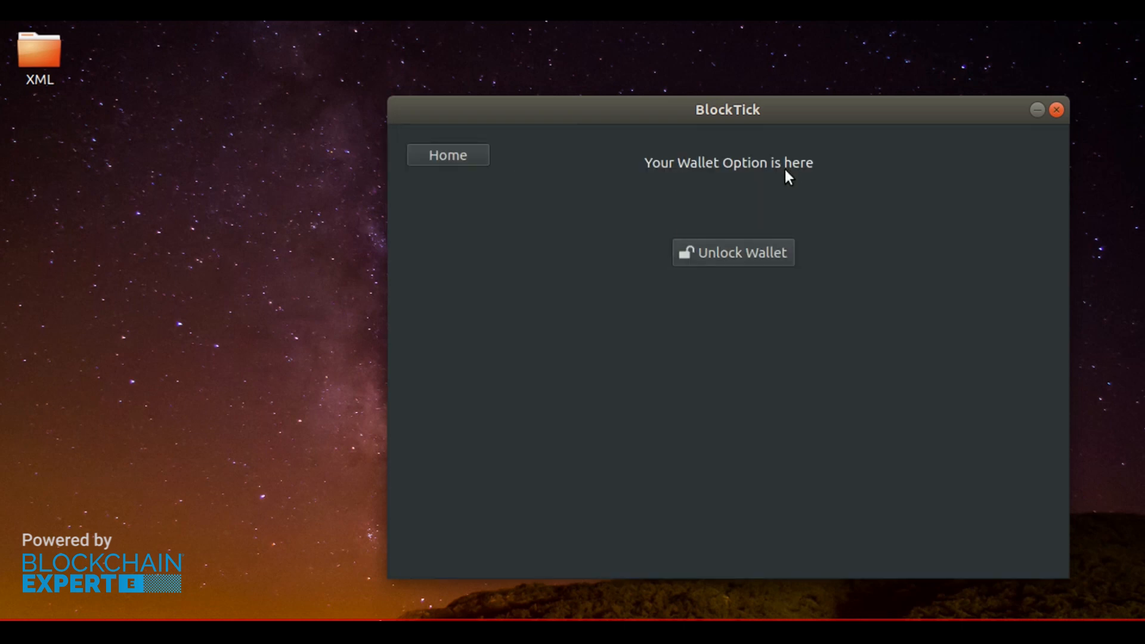
{"action": "left_click", "coordinate": [732, 252]}
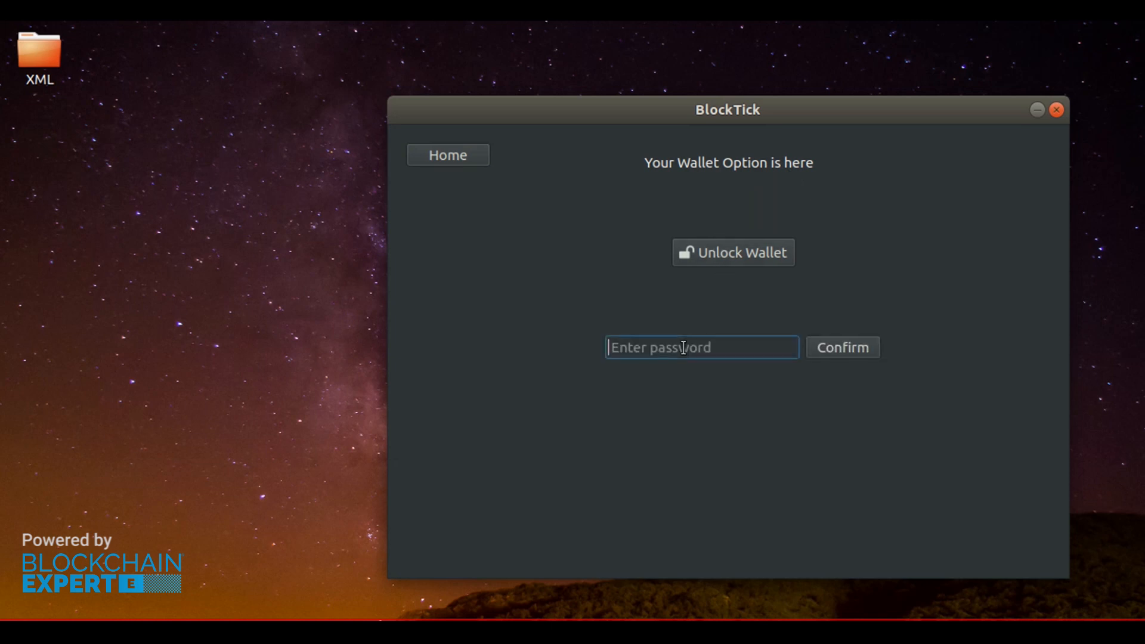
{"action": "type", "text": "•••••"}
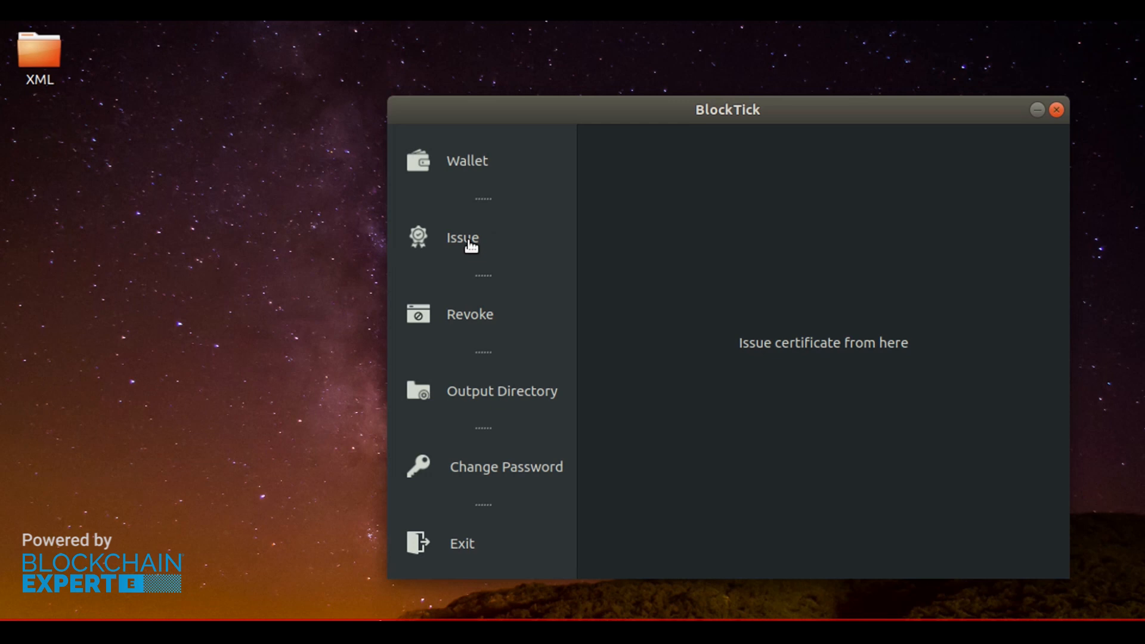
- Load BSCMAT19.xml with 20 student entries into the Issue wizard
{"action": "left_click", "coordinate": [461, 237]}
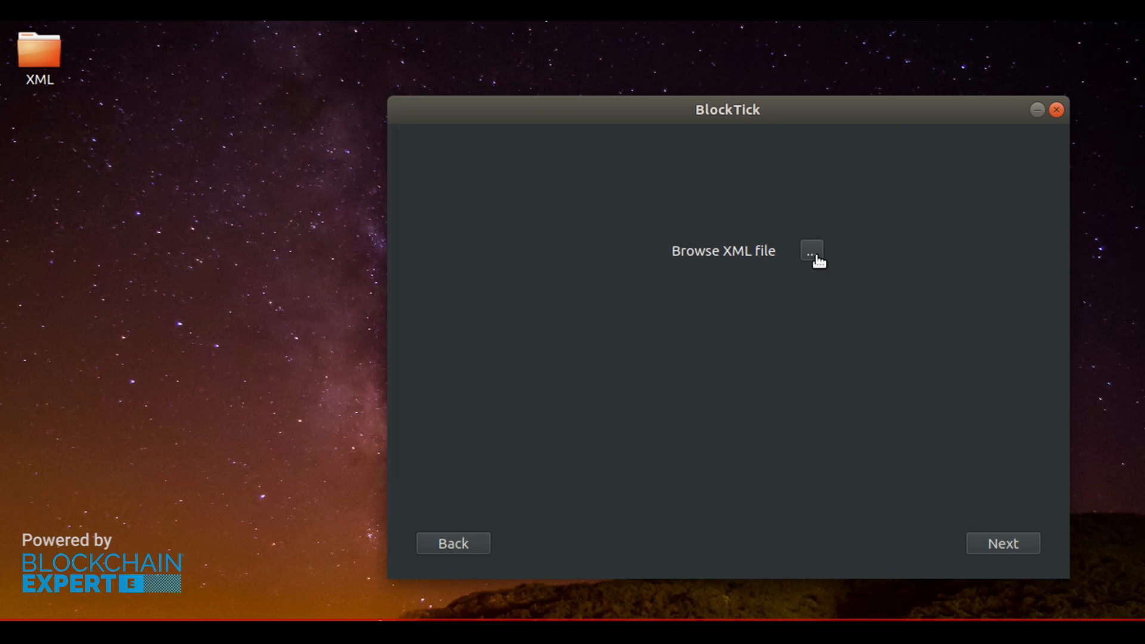
{"action": "left_click", "coordinate": [811, 250]}
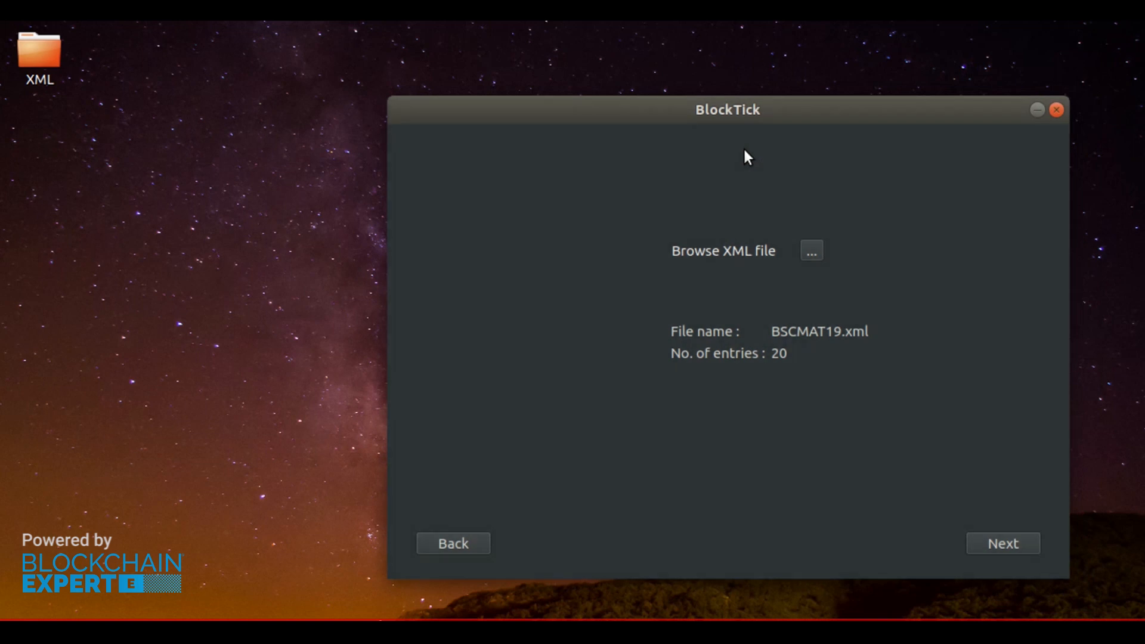
{"action": "mouse_move", "coordinate": [818, 347]}
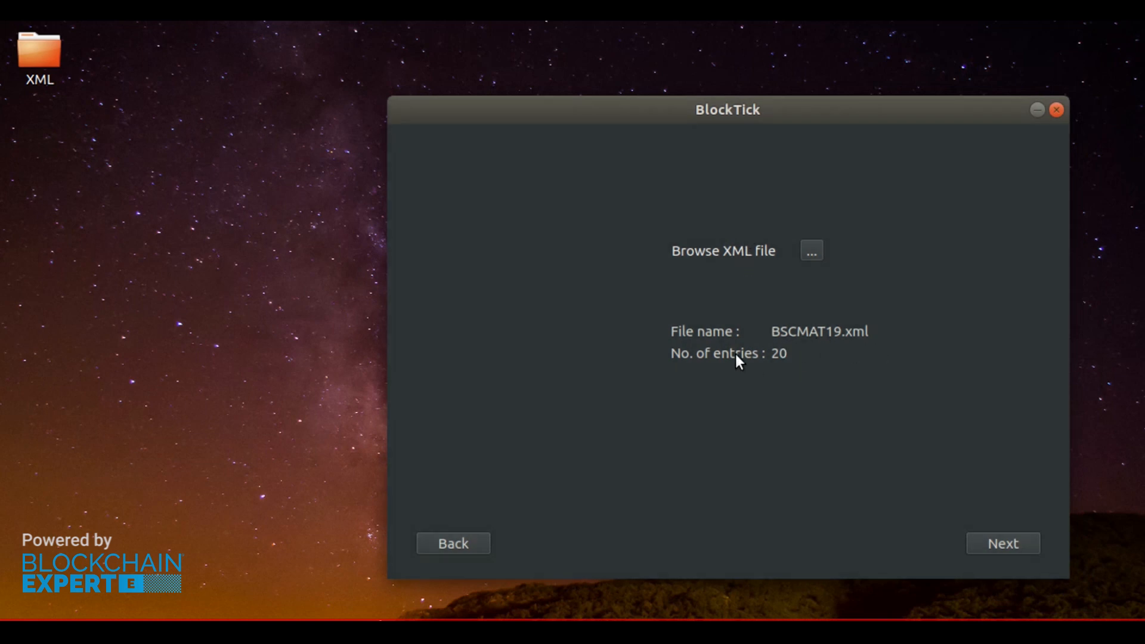
{"action": "mouse_move", "coordinate": [990, 563]}
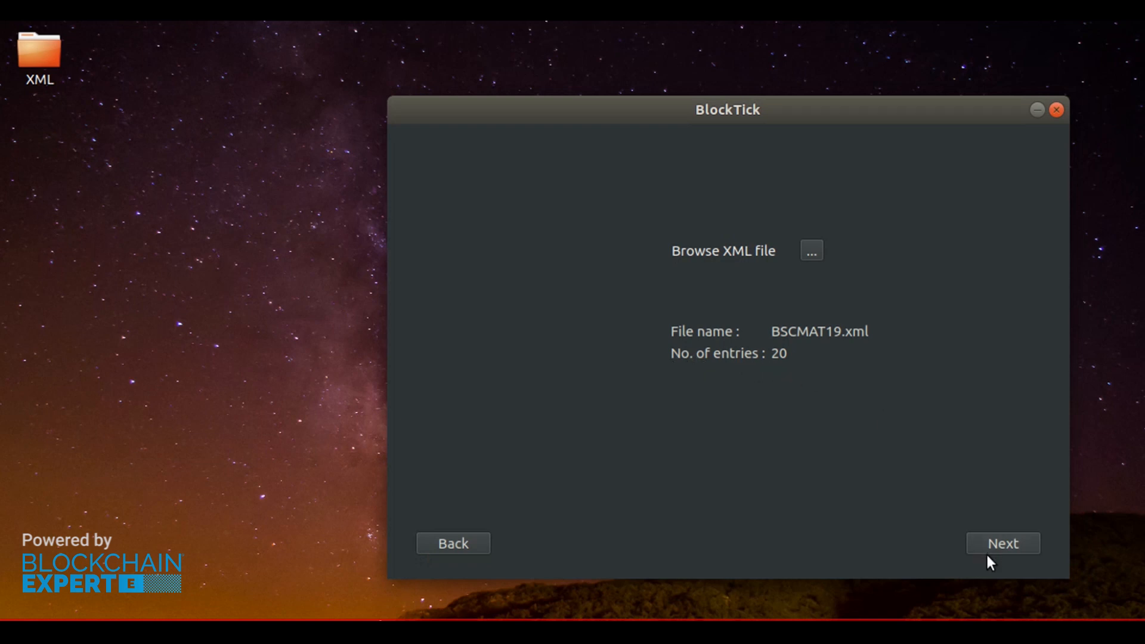
- Generate the certificate JSON files for the 20 loaded students
{"action": "left_click", "coordinate": [1001, 542]}
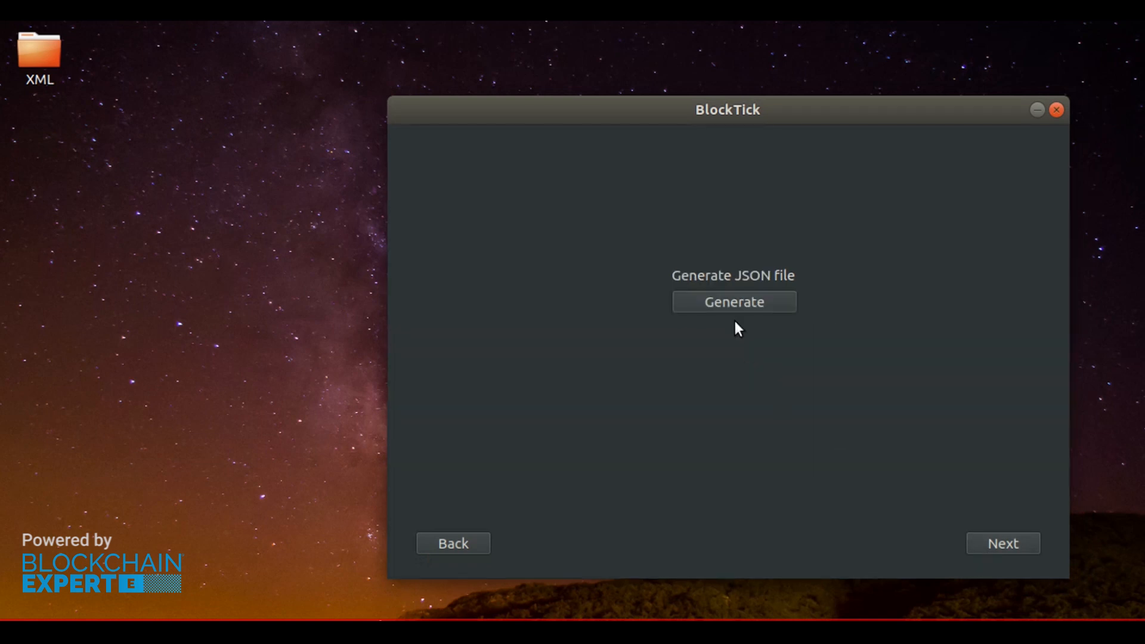
{"action": "left_click", "coordinate": [732, 302]}
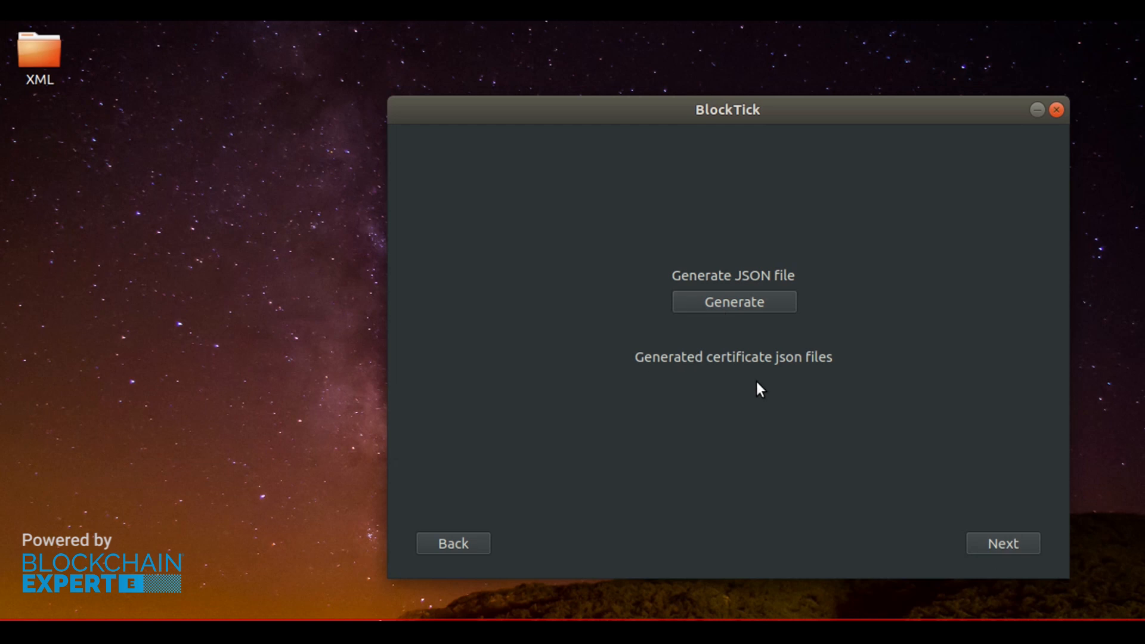
{"action": "mouse_move", "coordinate": [816, 386]}
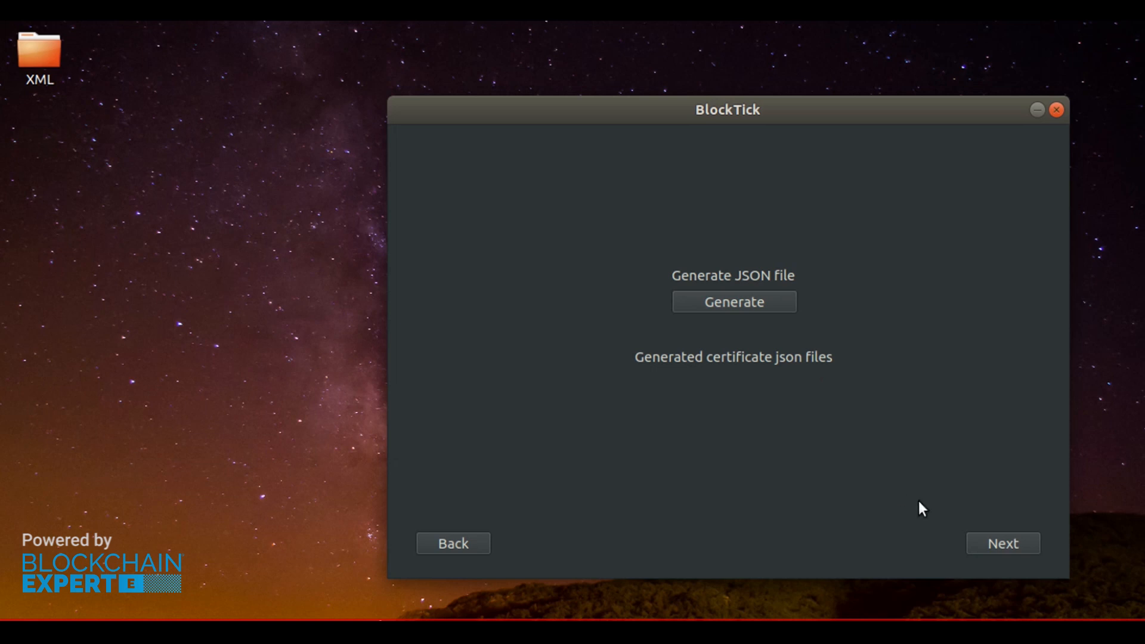
- Deploy the certificate batch to the blockchain, confirming the Caution prompt
{"action": "left_click", "coordinate": [1002, 543]}
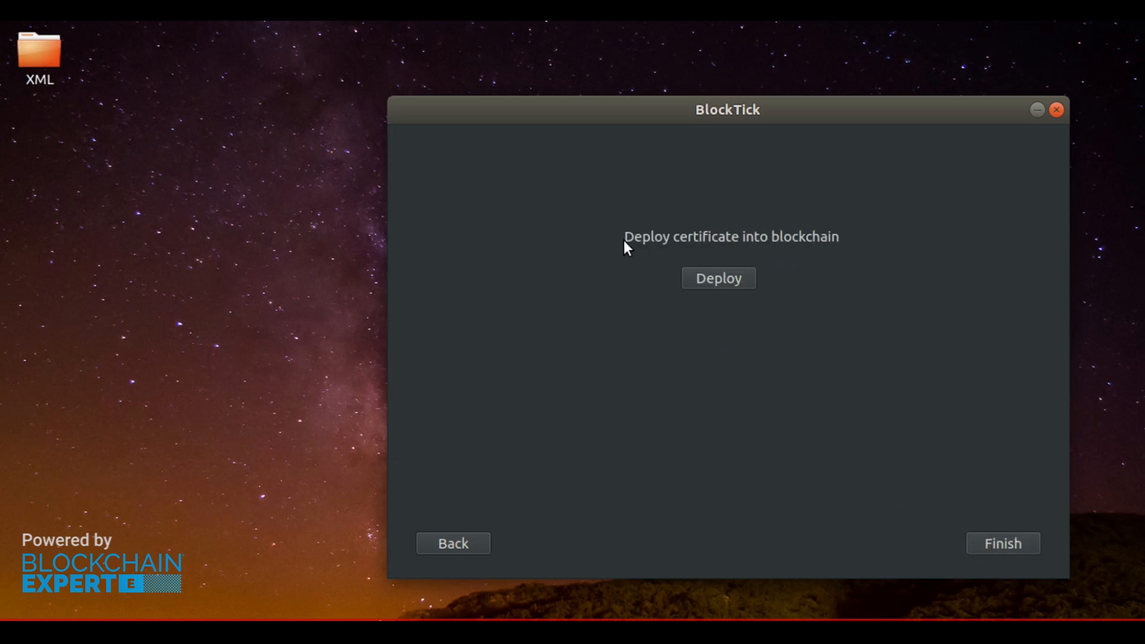
{"action": "mouse_move", "coordinate": [744, 280]}
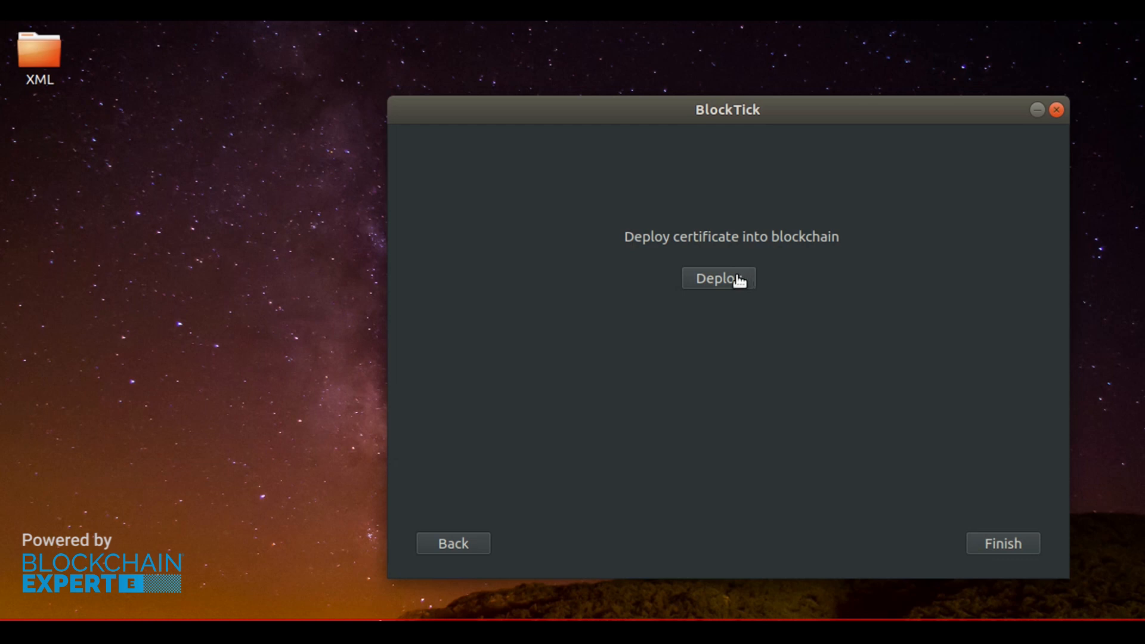
{"action": "left_click", "coordinate": [718, 277]}
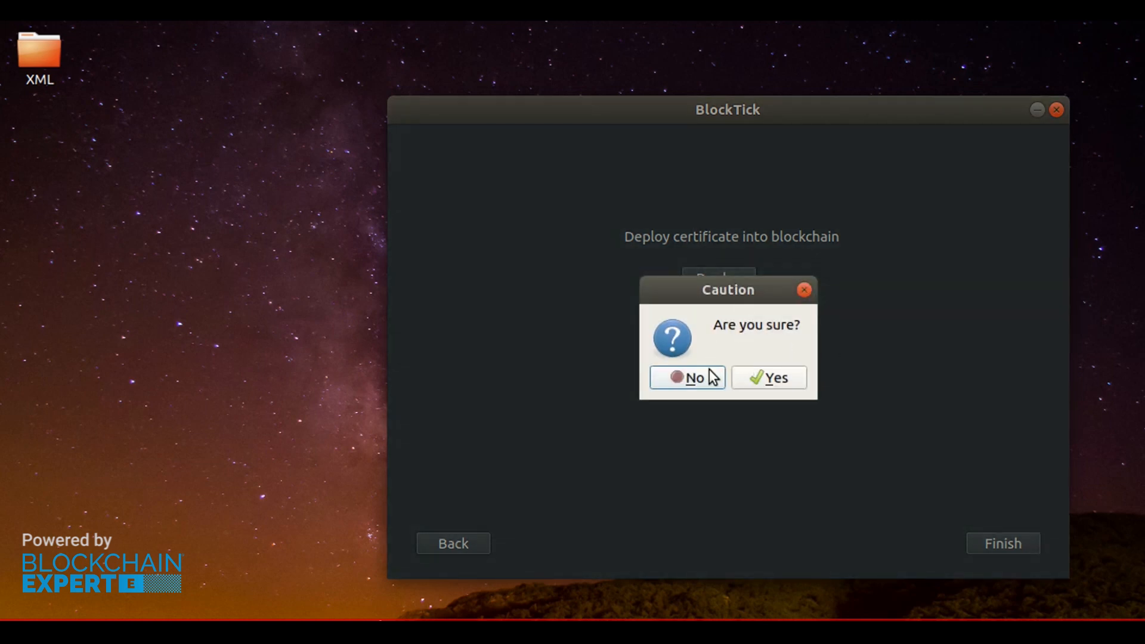
{"action": "left_click", "coordinate": [766, 378]}
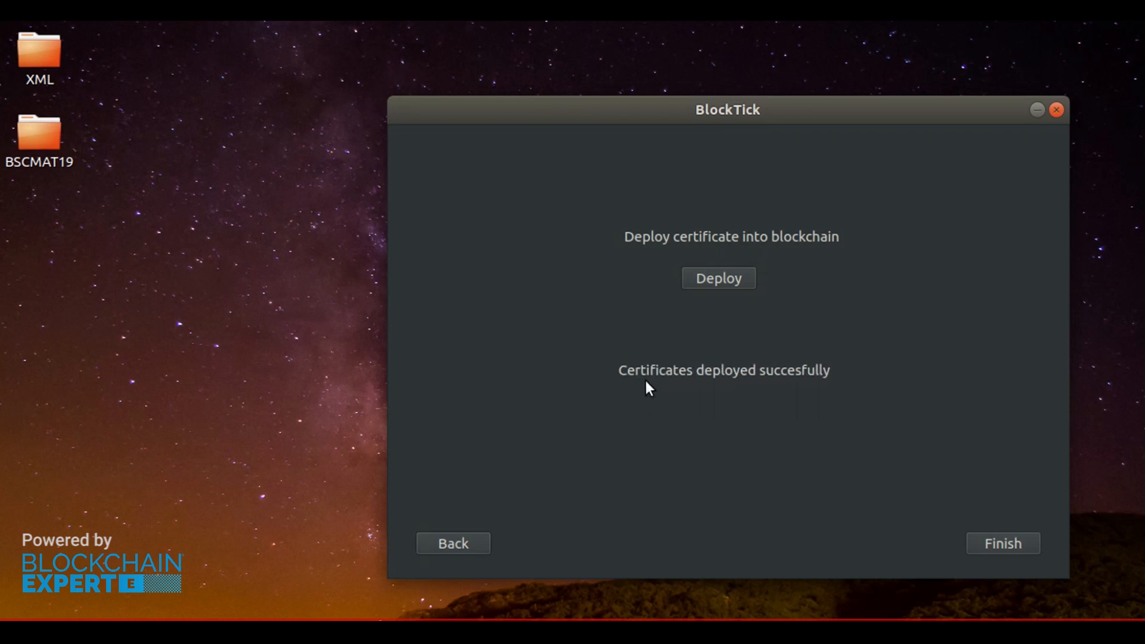
- Finish the issuing wizard and exit BlockTick, confirming the quit prompt
{"action": "left_click", "coordinate": [1001, 542]}
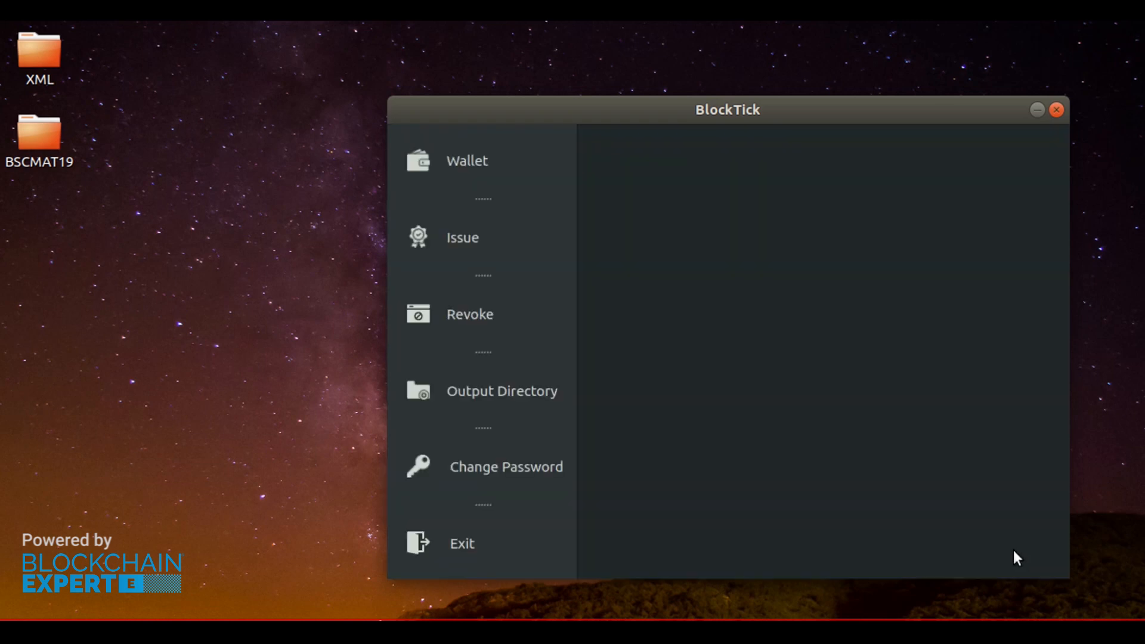
{"action": "left_click", "coordinate": [462, 543]}
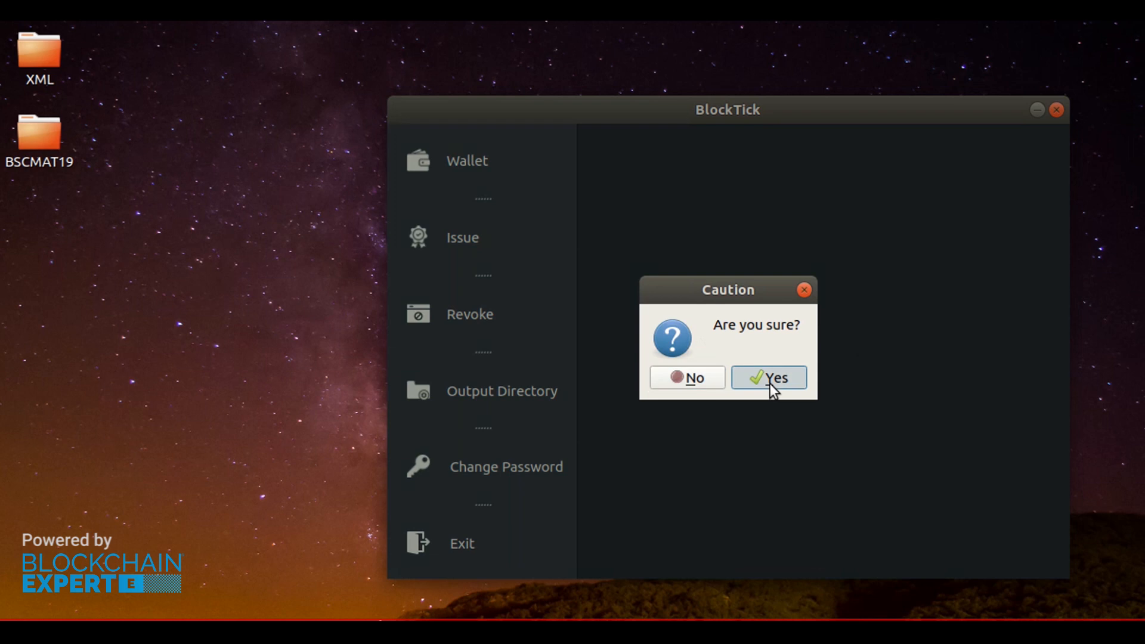
{"action": "left_click", "coordinate": [766, 377]}
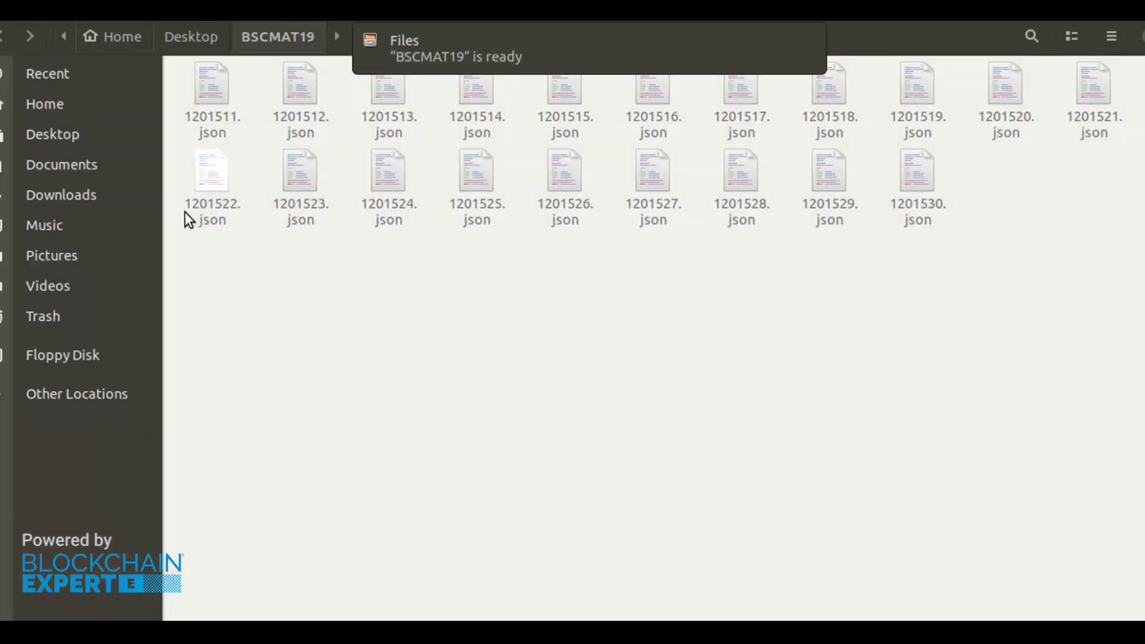